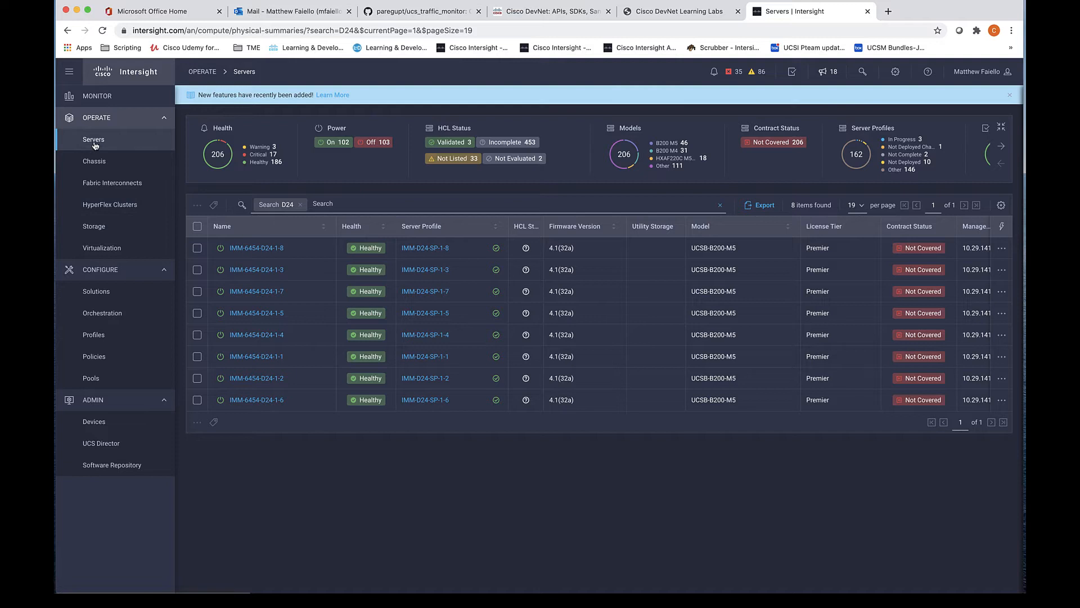
pyautogui.moveTo(93, 139)
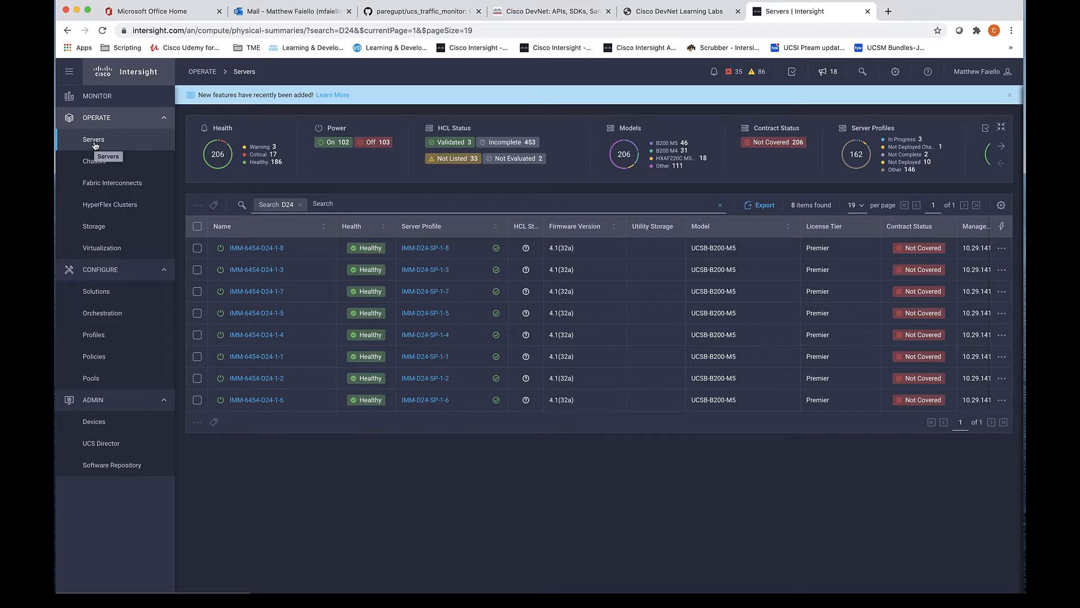
pyautogui.moveTo(253, 480)
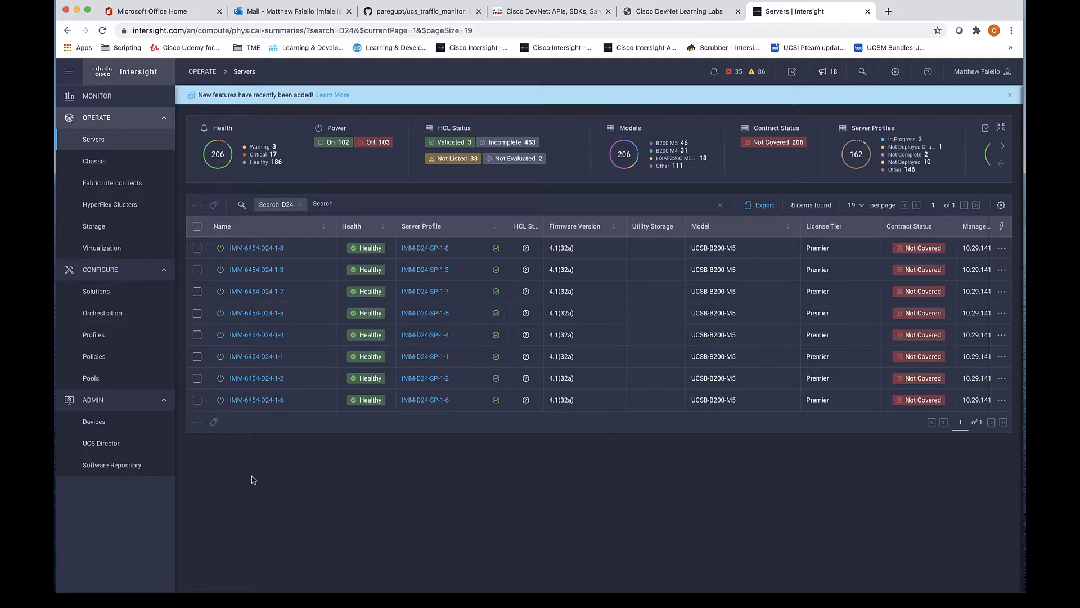
pyautogui.moveTo(248, 449)
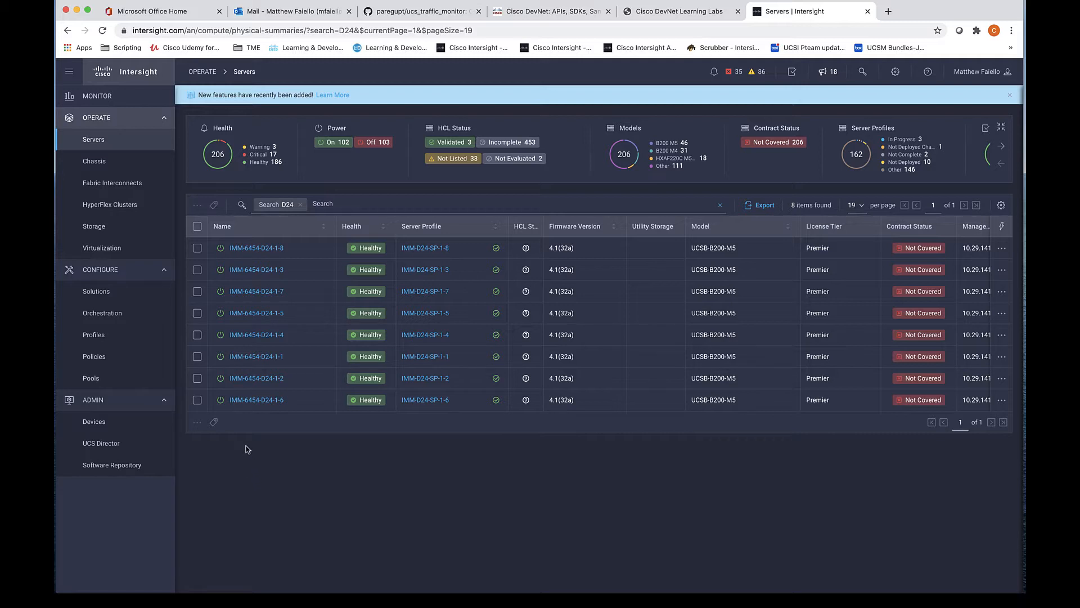
# - Select blades IMM-6454-D24-1-7, 1-5 and 1-4 and show the bulk actions menu
pyautogui.click(197, 291)
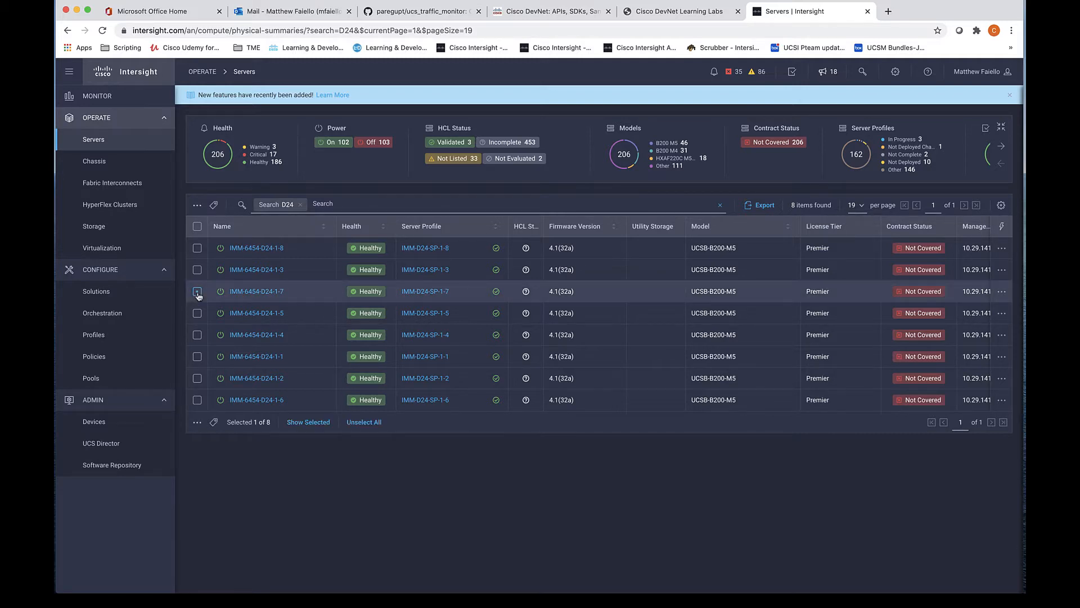
pyautogui.click(197, 313)
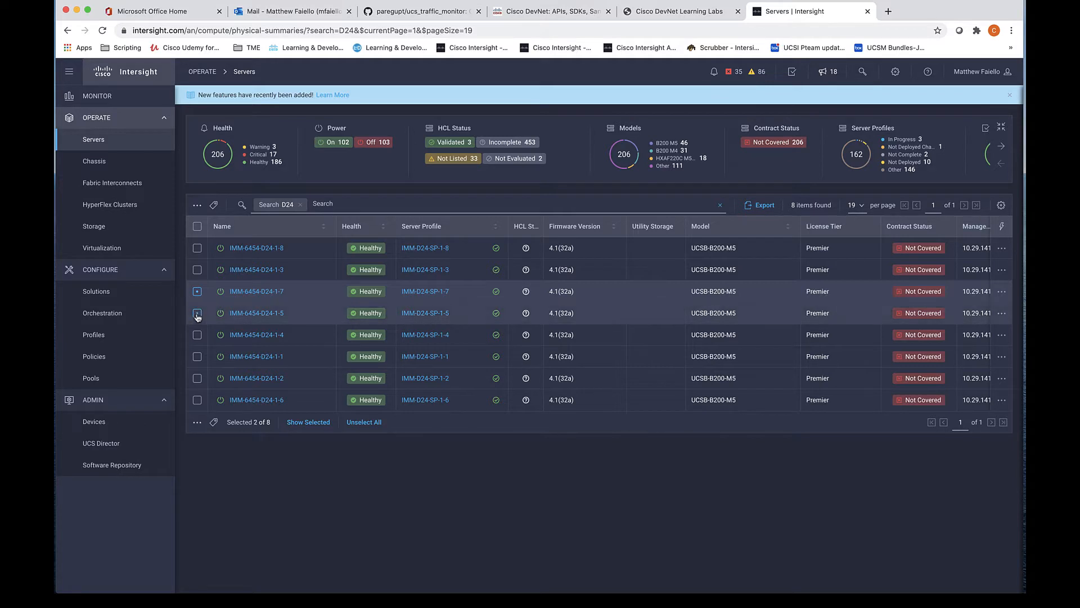
pyautogui.click(197, 334)
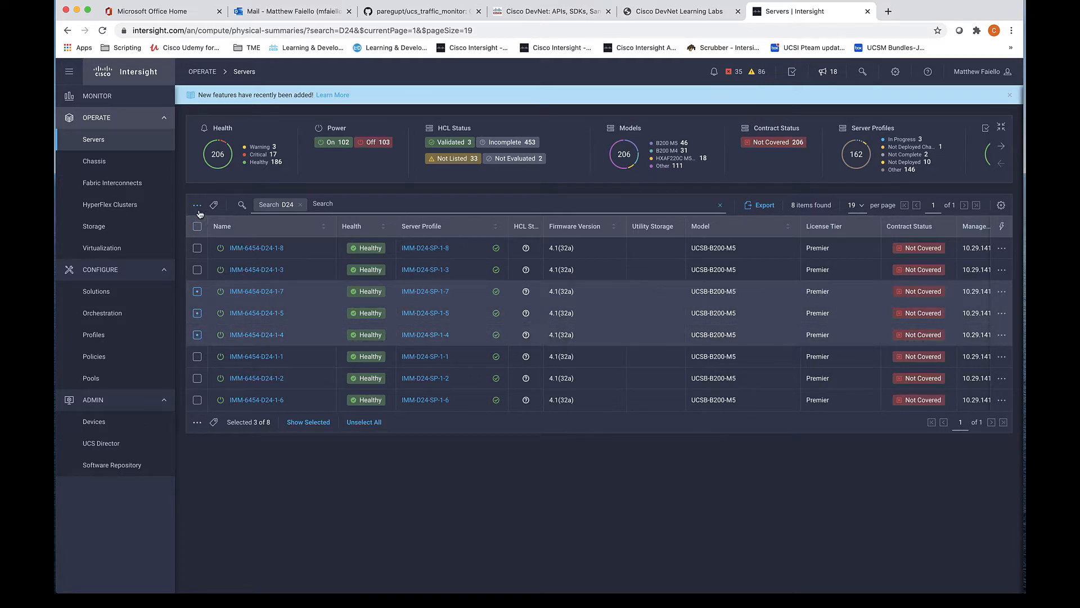
pyautogui.click(197, 206)
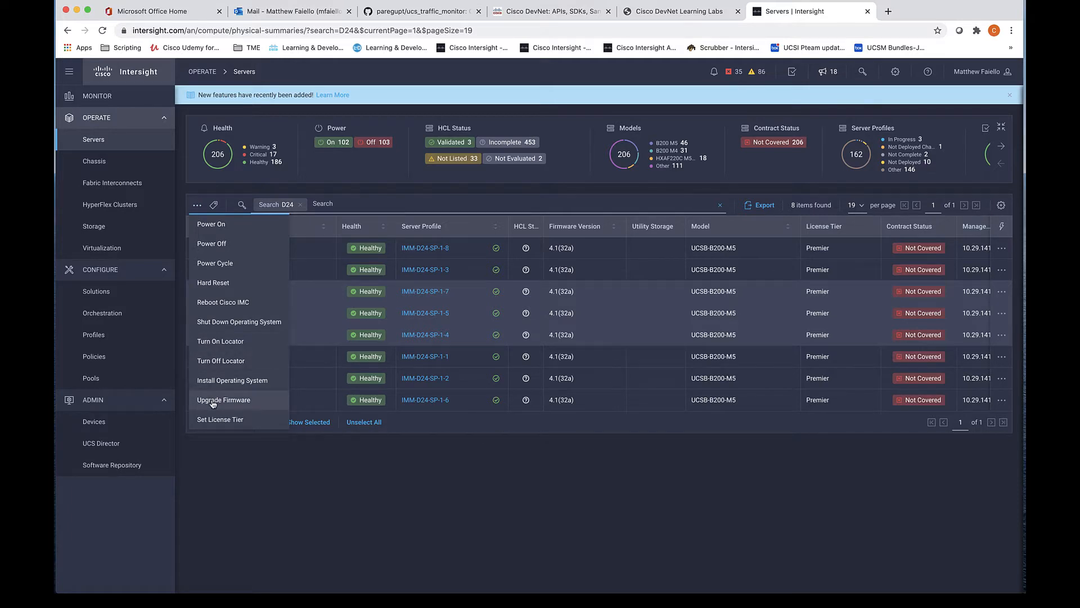
# - Launch the Upgrade Firmware wizard for the three selected D24 blades
pyautogui.click(224, 399)
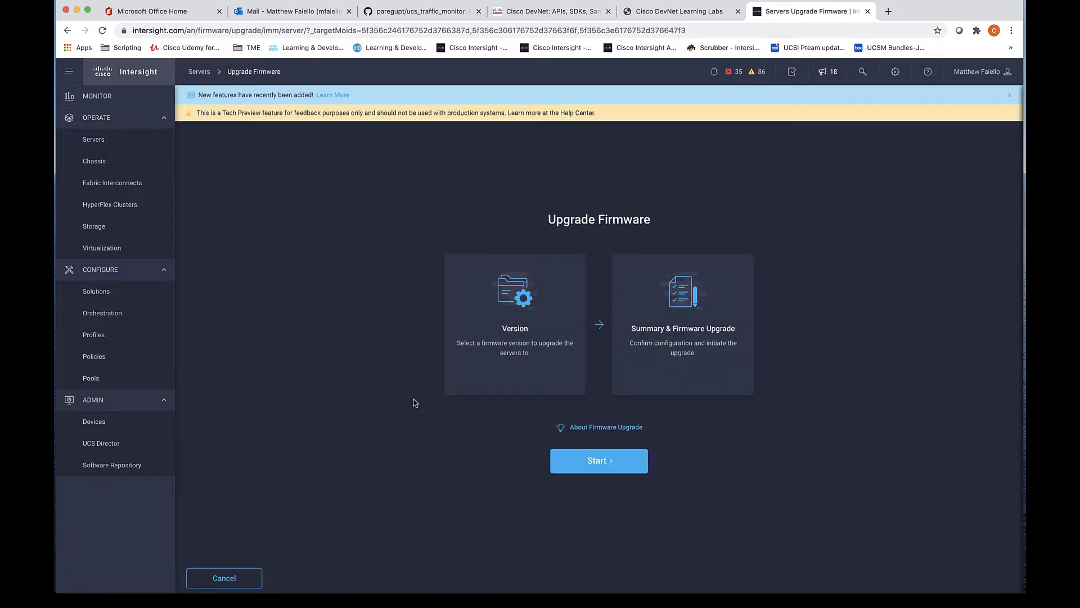
pyautogui.moveTo(599, 460)
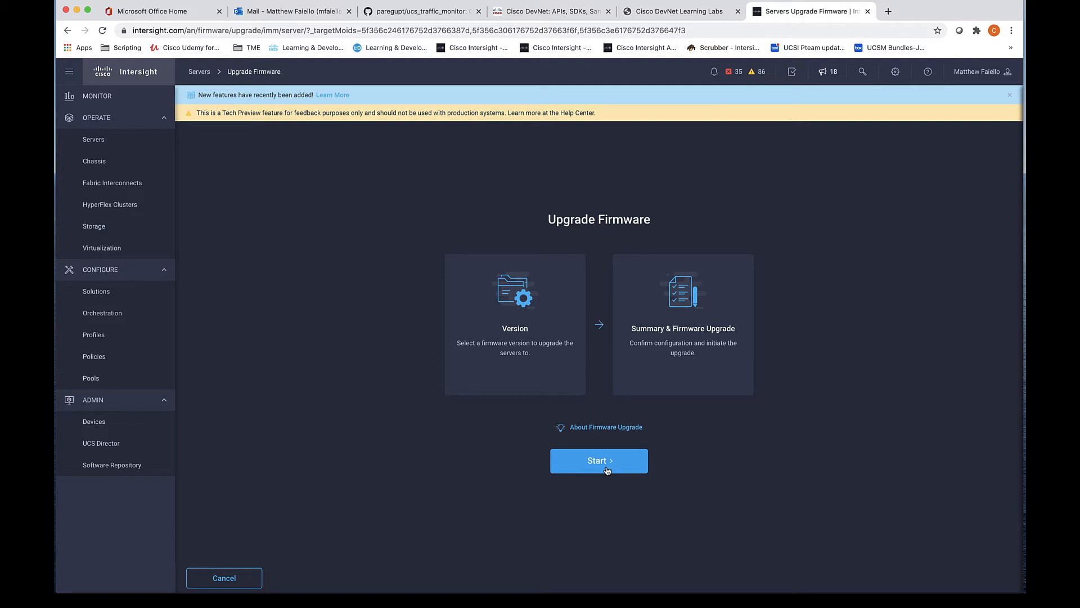
pyautogui.click(598, 461)
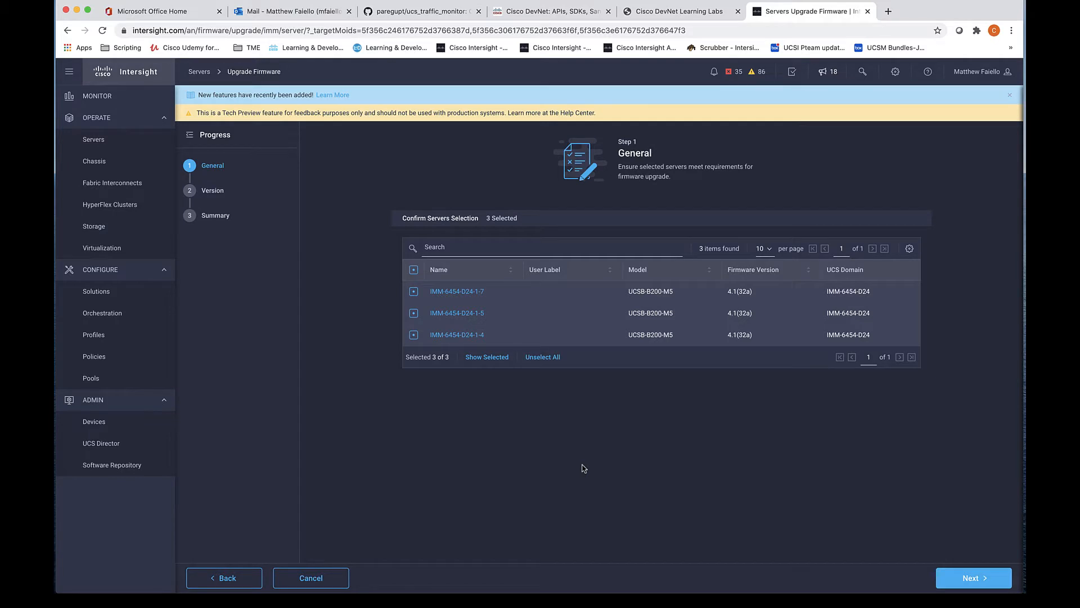
pyautogui.moveTo(577, 466)
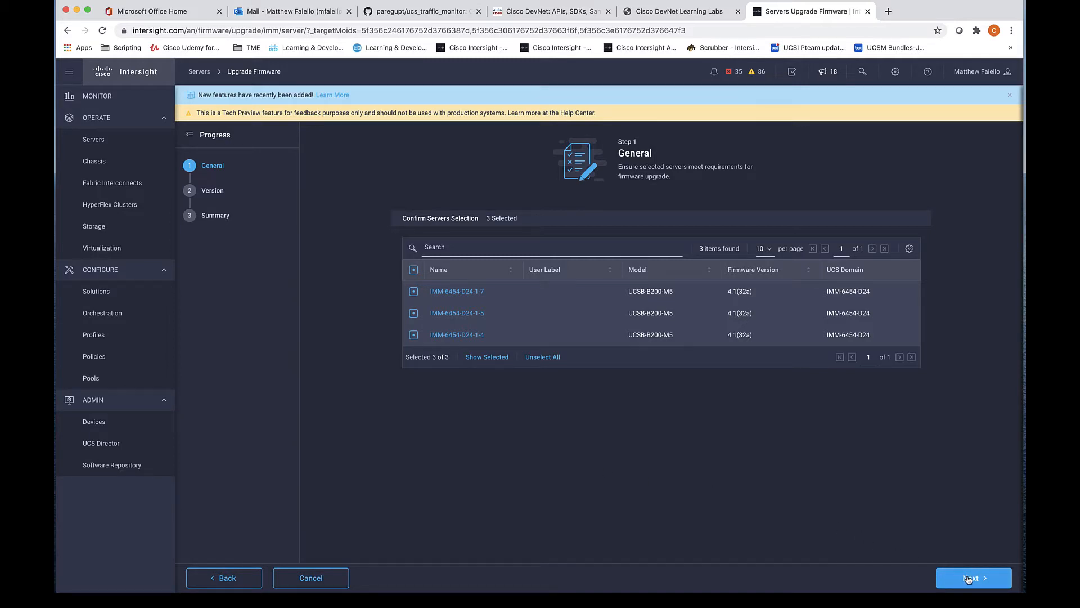
# - Choose firmware bundle 4.1(2a) on the Version step and review its details
pyautogui.click(974, 578)
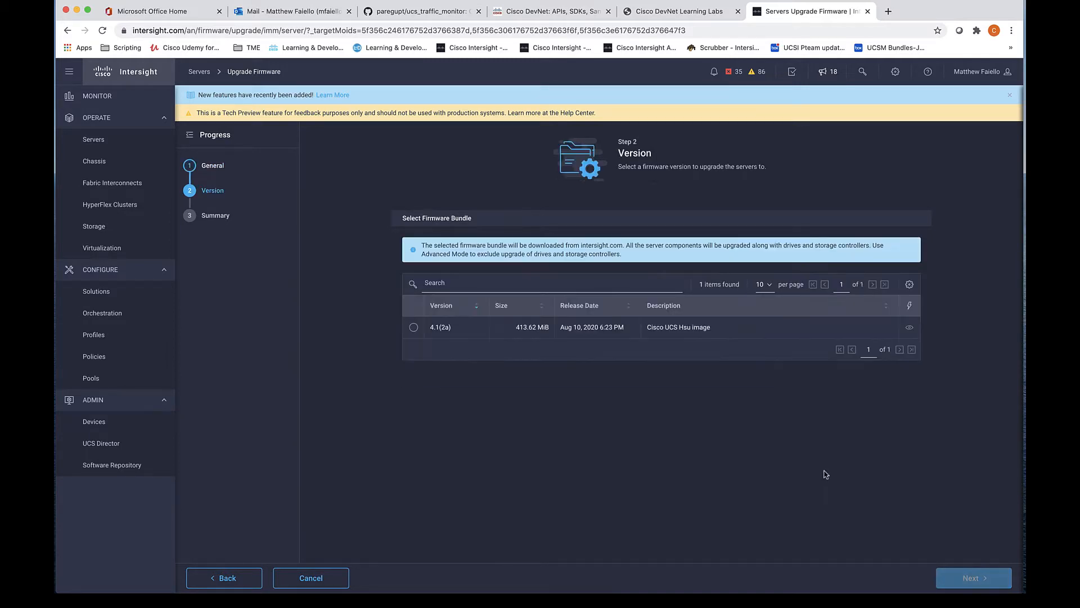
pyautogui.click(413, 327)
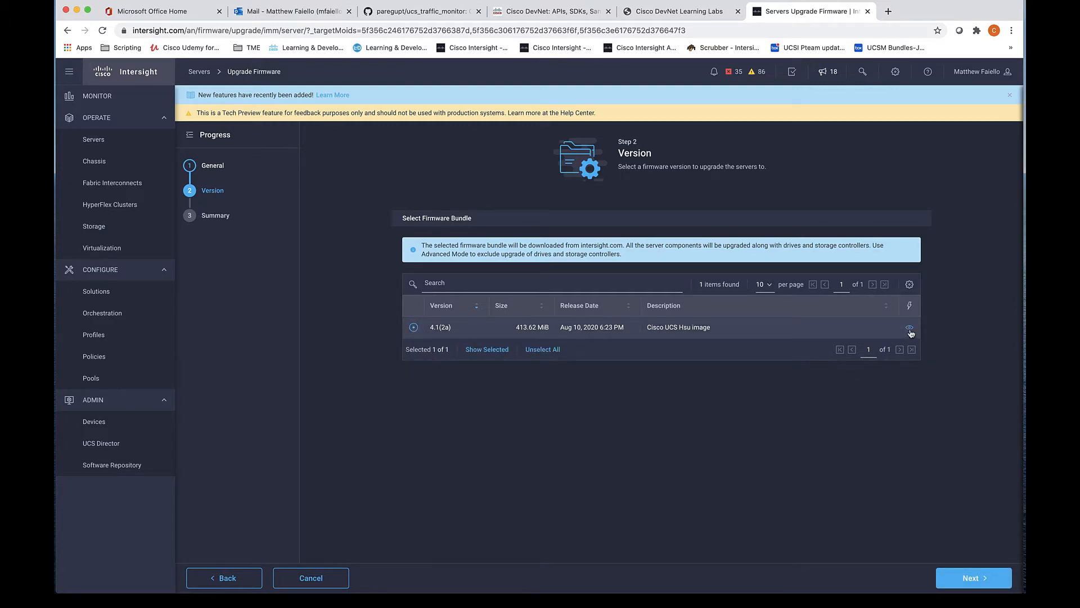
pyautogui.click(909, 327)
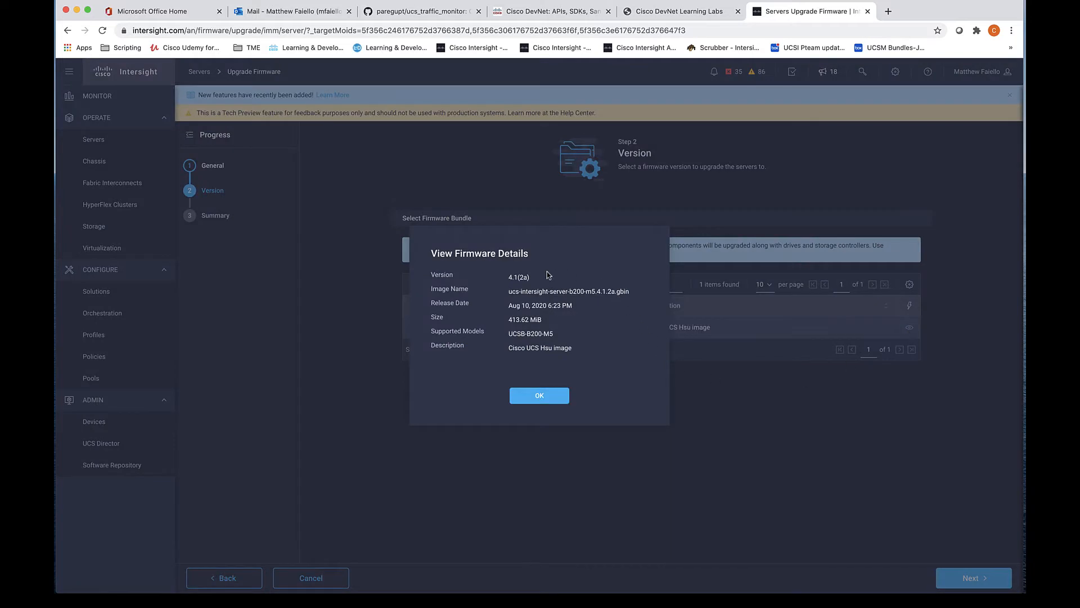
pyautogui.moveTo(557, 363)
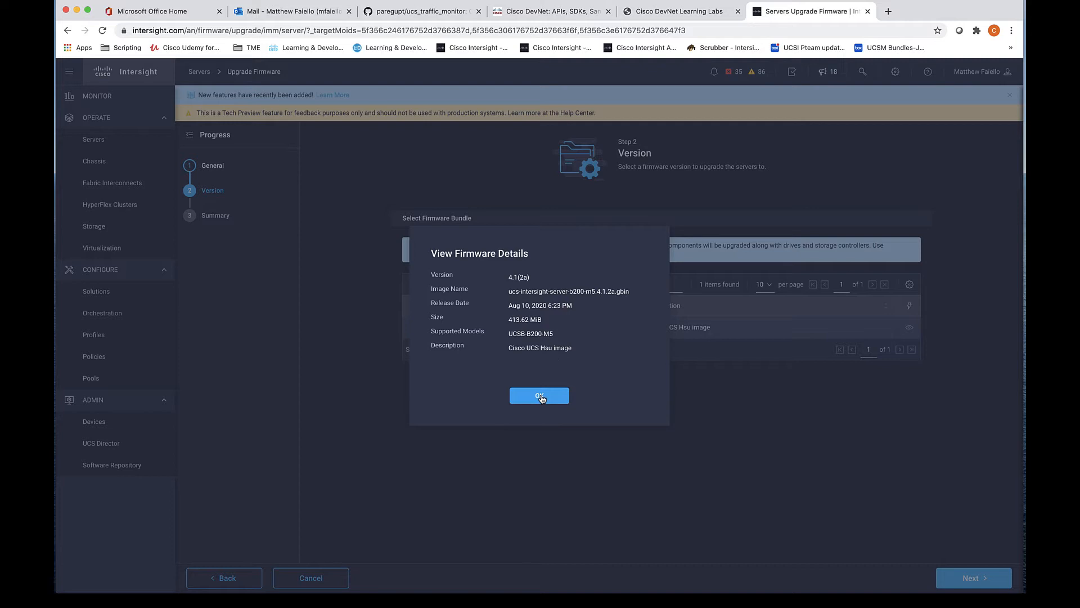
pyautogui.click(539, 396)
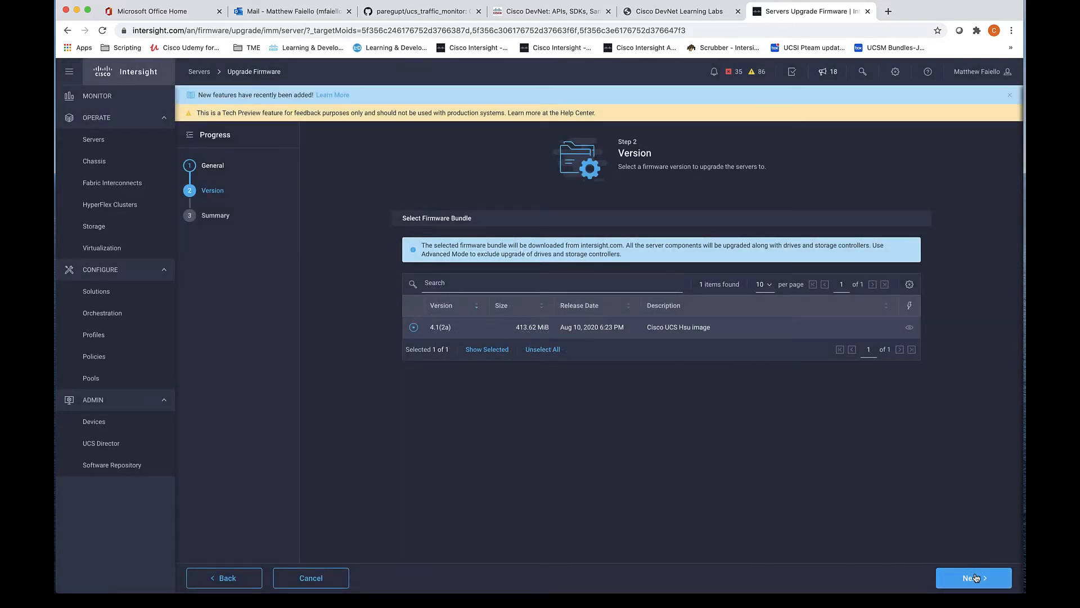
pyautogui.moveTo(694, 359)
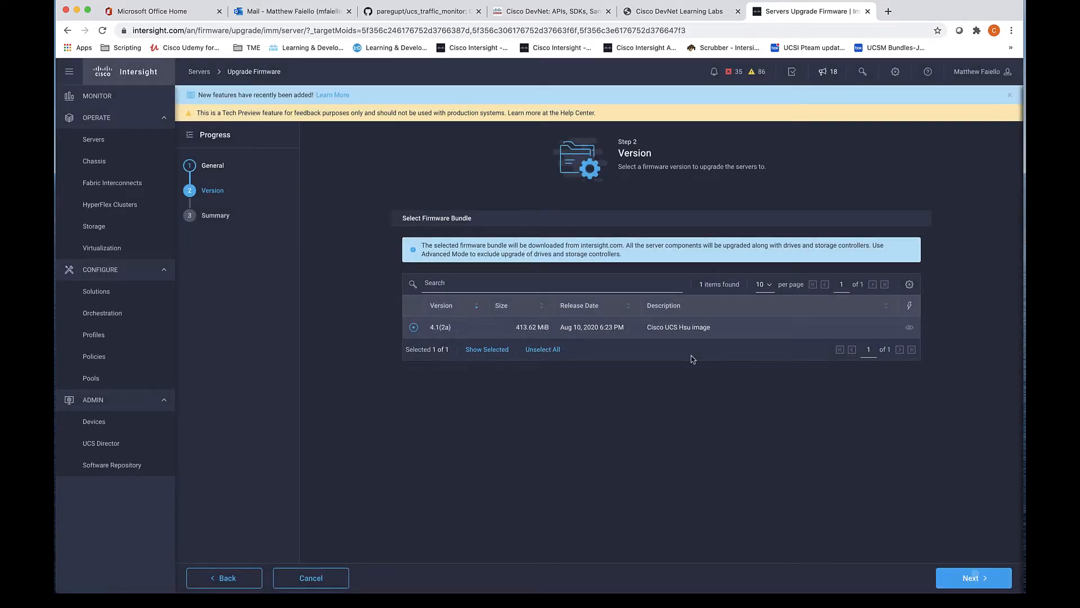
# - Advance to the Summary step showing 4.1(2a) for the three UCSB-B200-M5 blades
pyautogui.click(972, 577)
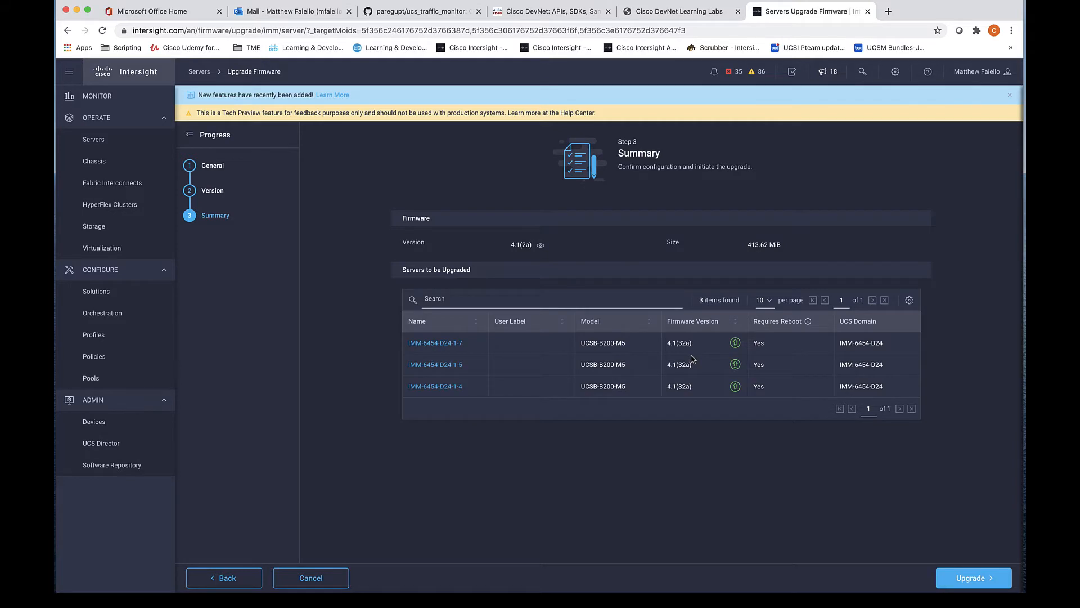
pyautogui.moveTo(736, 364)
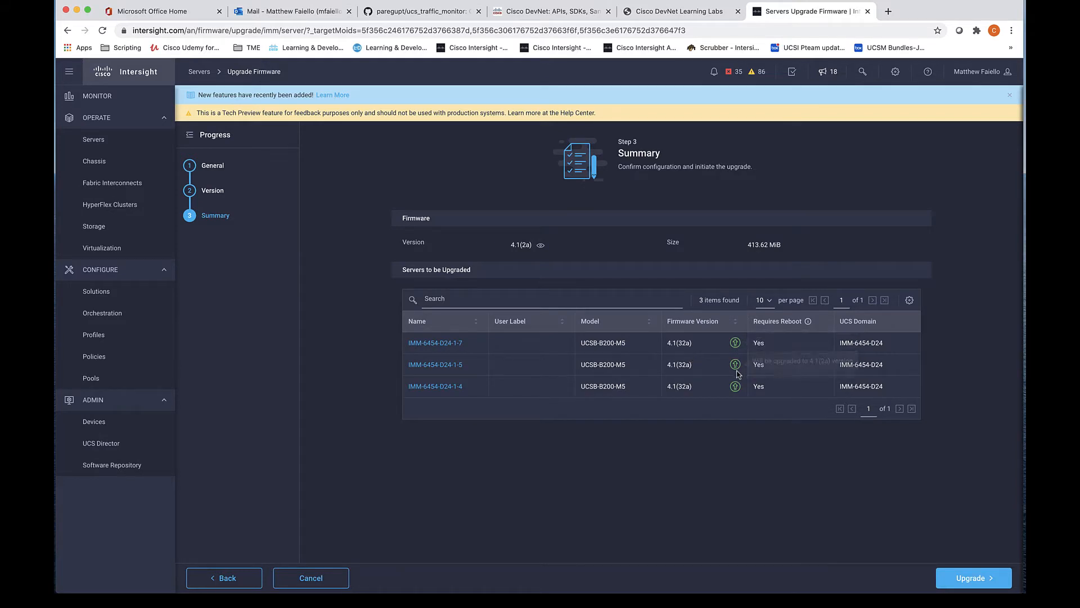
pyautogui.moveTo(770, 444)
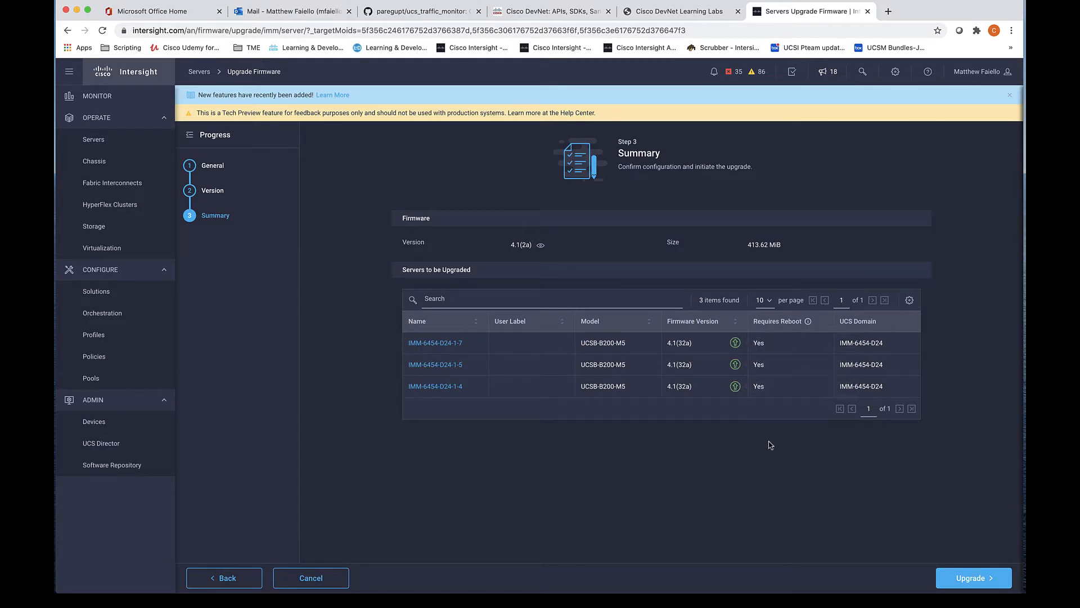
pyautogui.moveTo(780, 445)
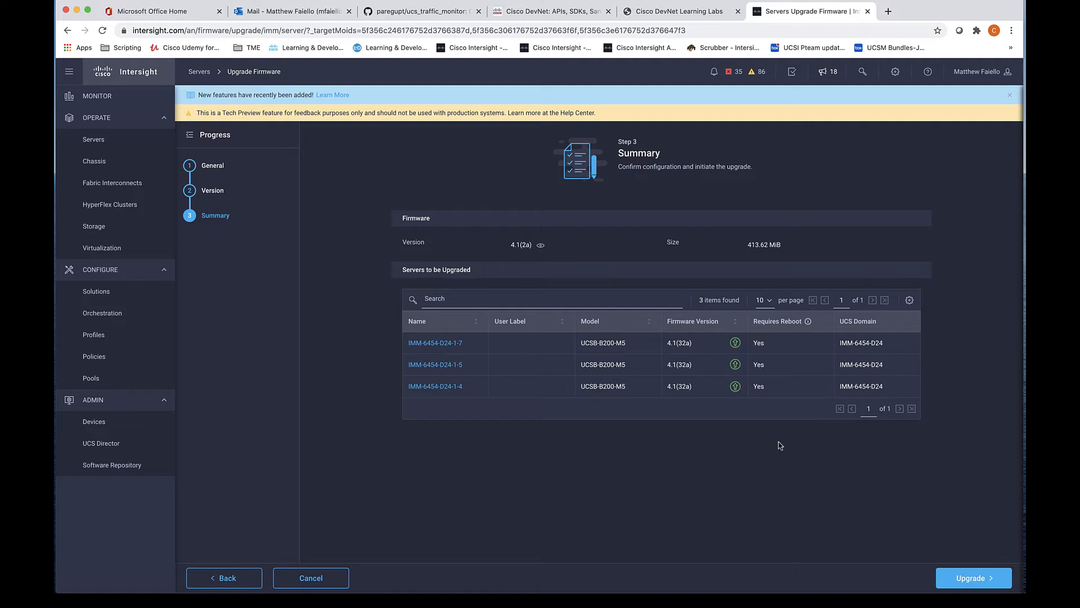
# - Submit the 4.1(2a) upgrade with 'Reboot Immediately to Begin Upgrade' turned on
pyautogui.click(973, 577)
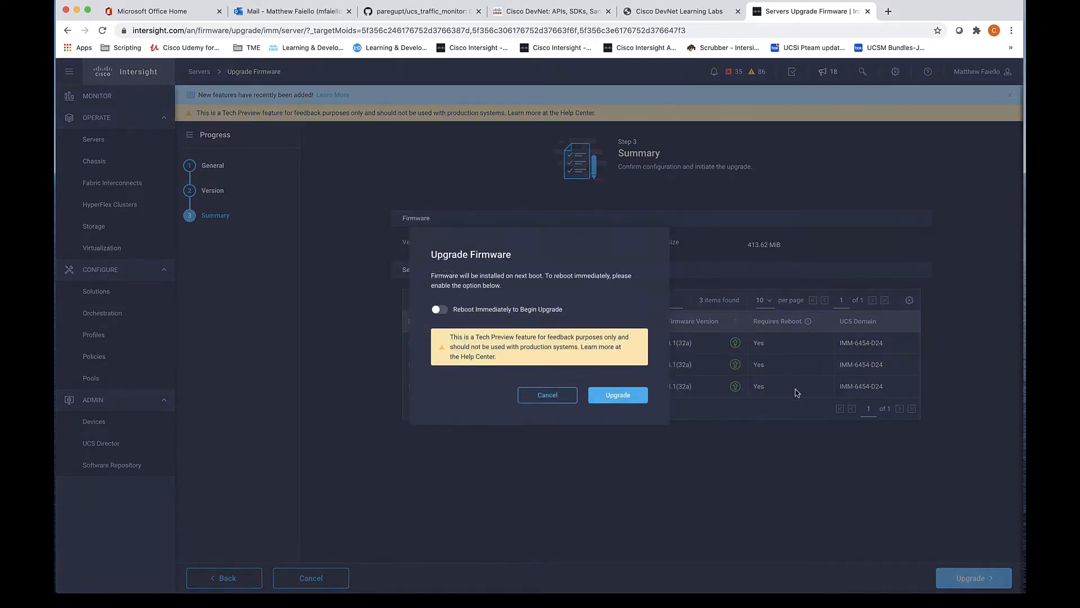
pyautogui.click(439, 309)
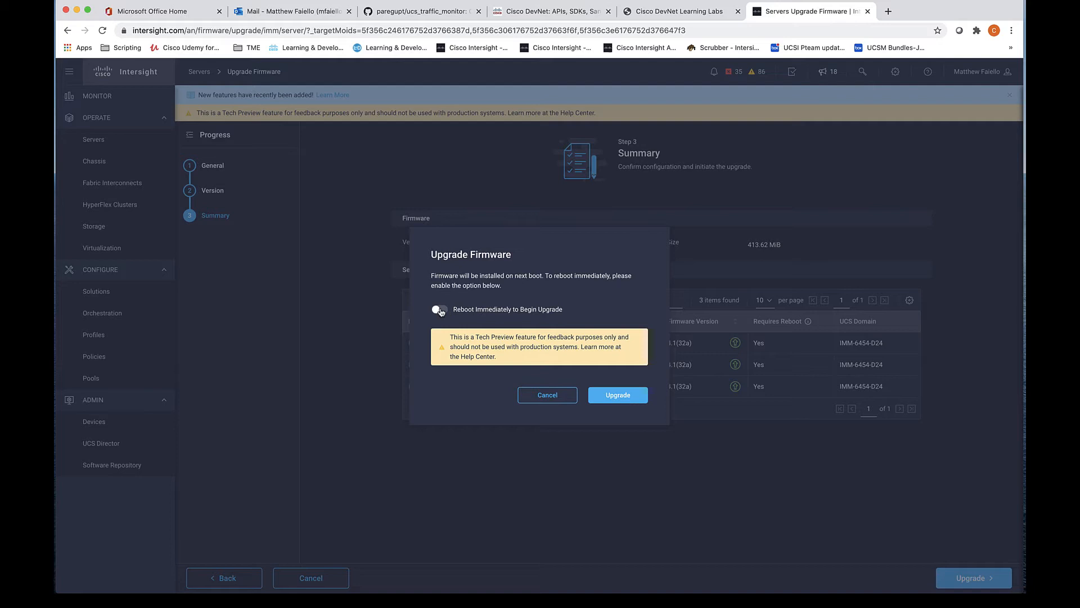
pyautogui.click(440, 309)
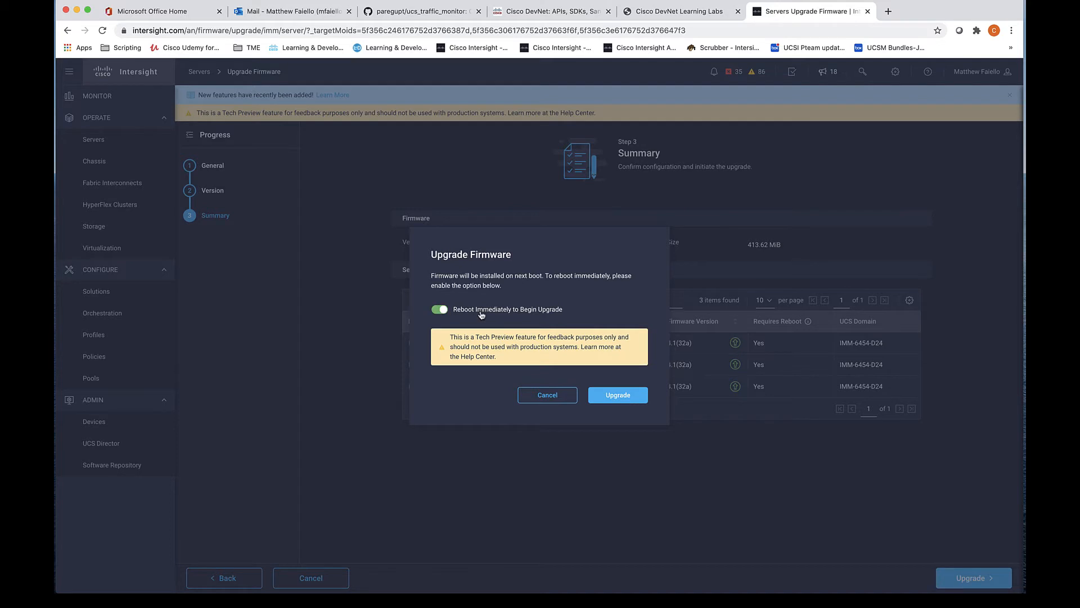
pyautogui.moveTo(514, 366)
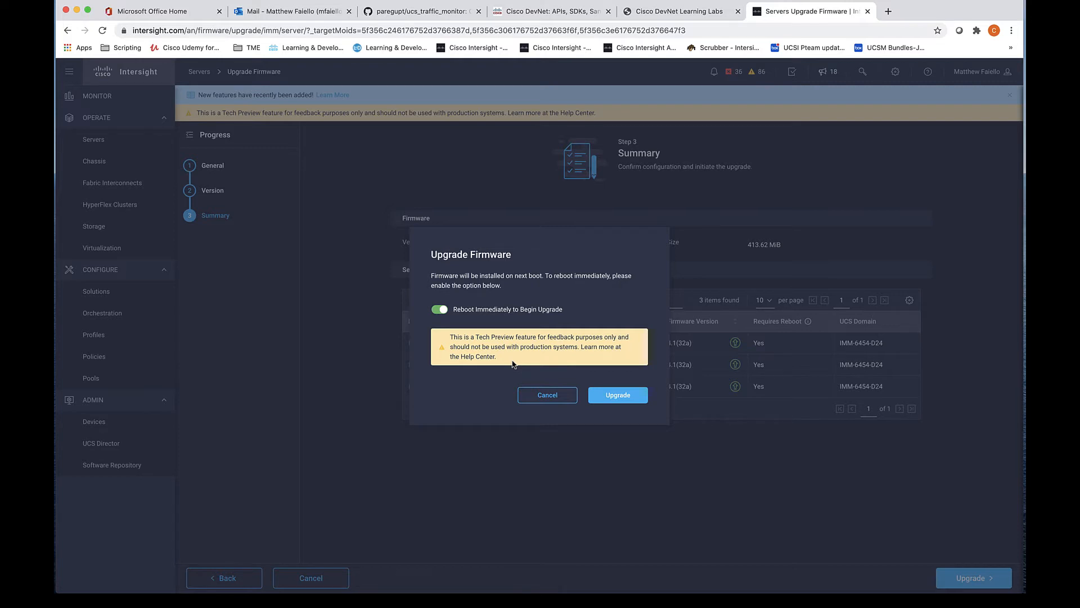
pyautogui.moveTo(607, 402)
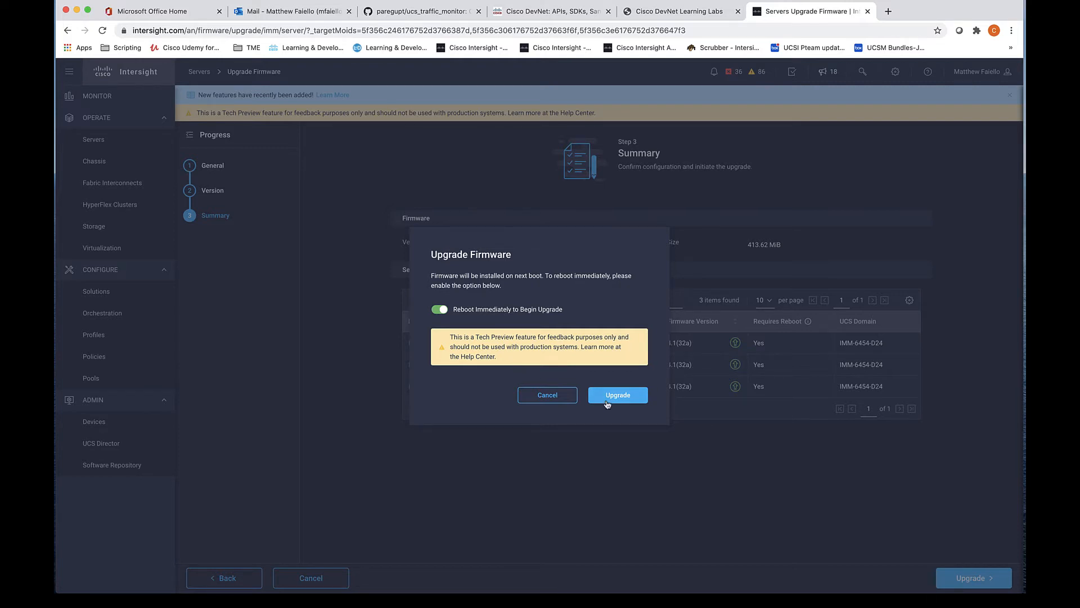
pyautogui.click(617, 395)
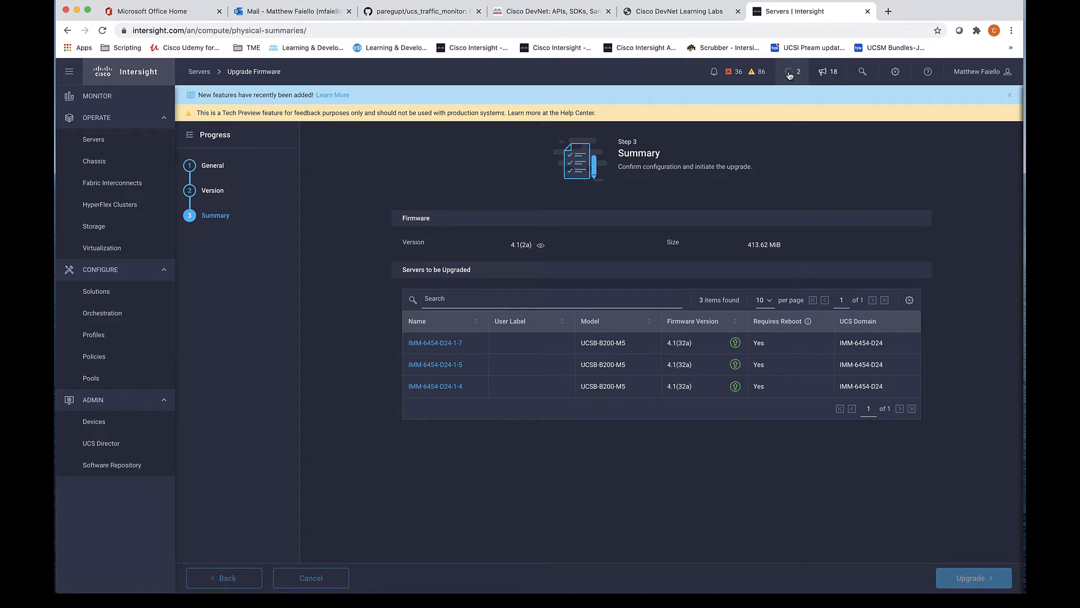
# - Check the active requests and view IMM-6454-D24-1-4's upgrade progress
pyautogui.click(973, 577)
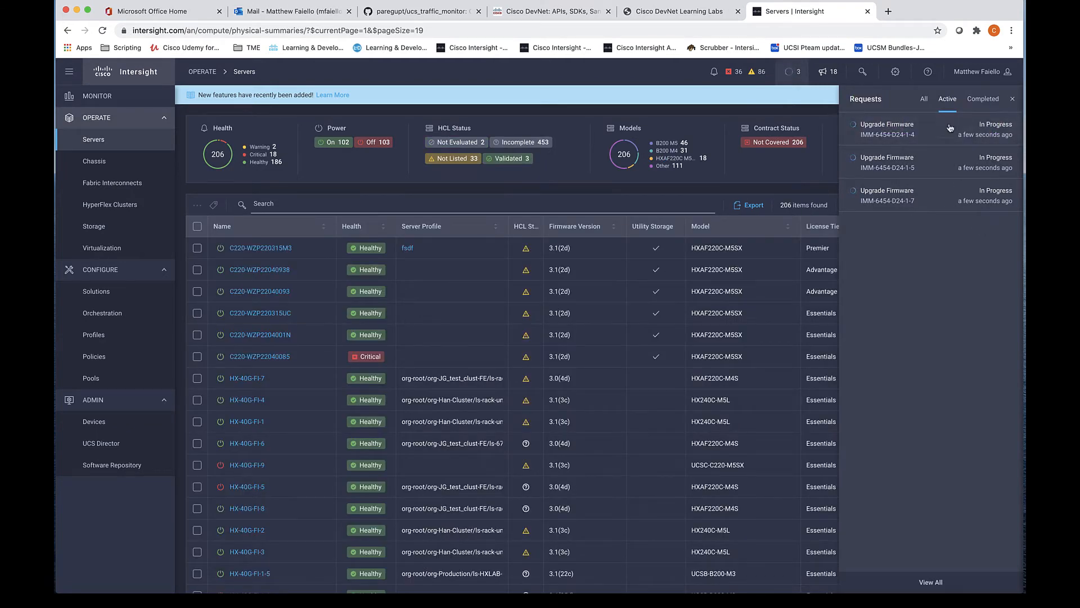
pyautogui.moveTo(911, 128)
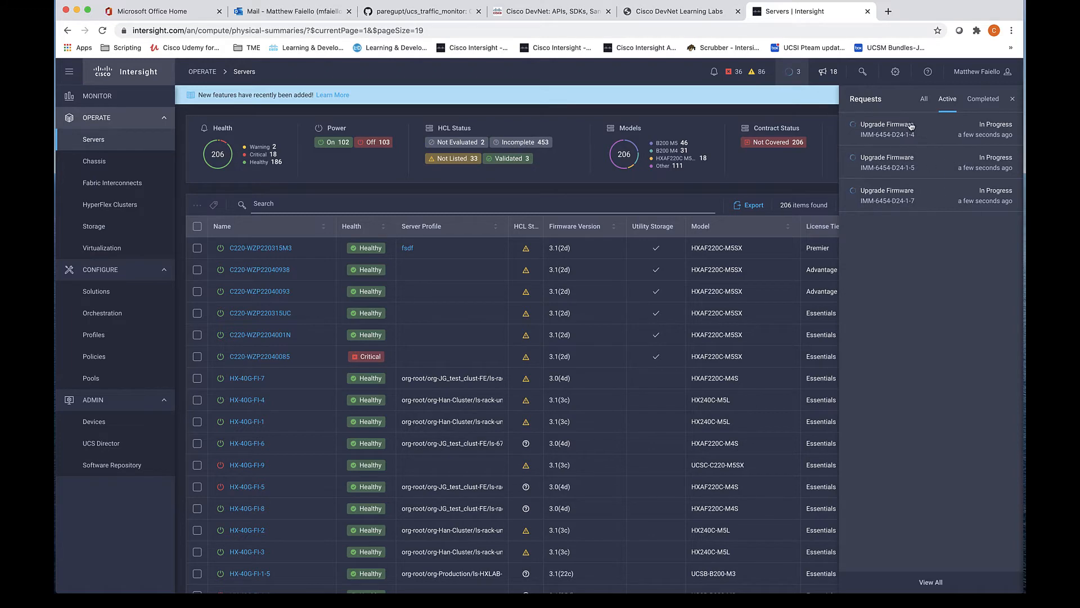
pyautogui.click(887, 129)
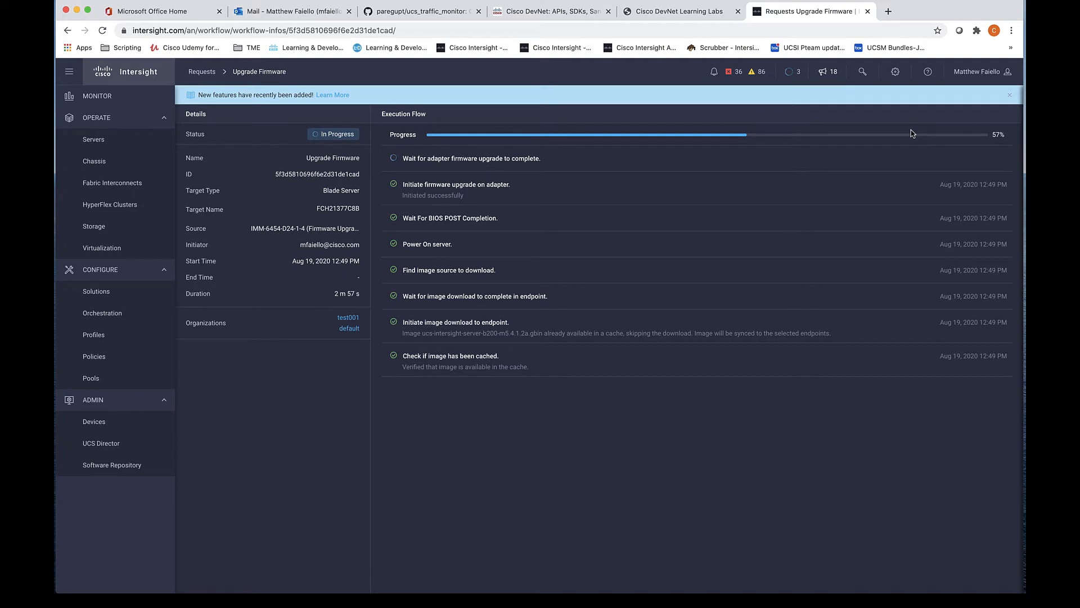
pyautogui.moveTo(942, 527)
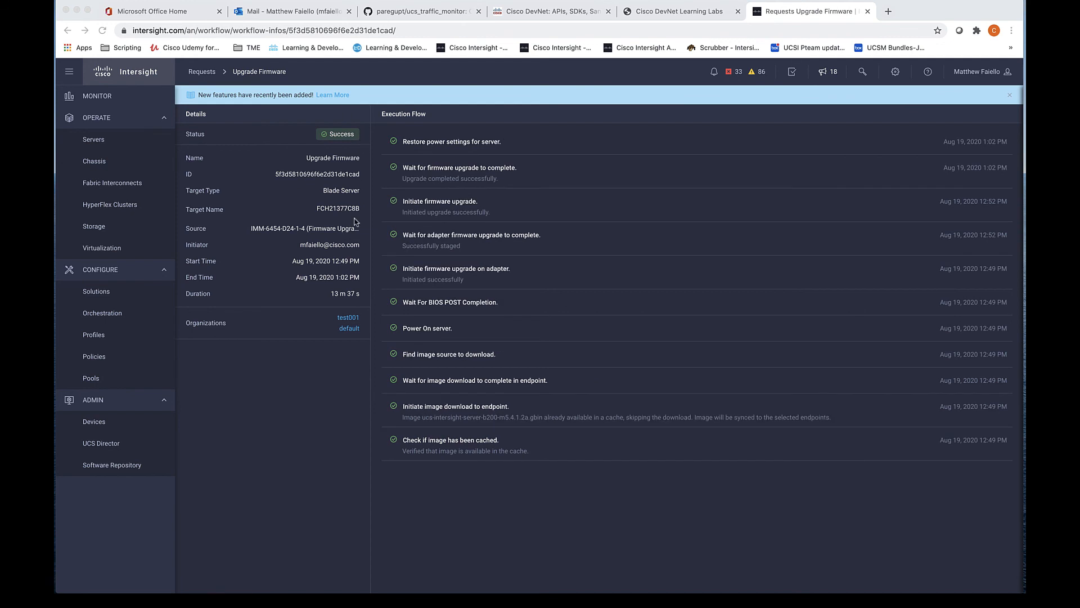
pyautogui.moveTo(449, 157)
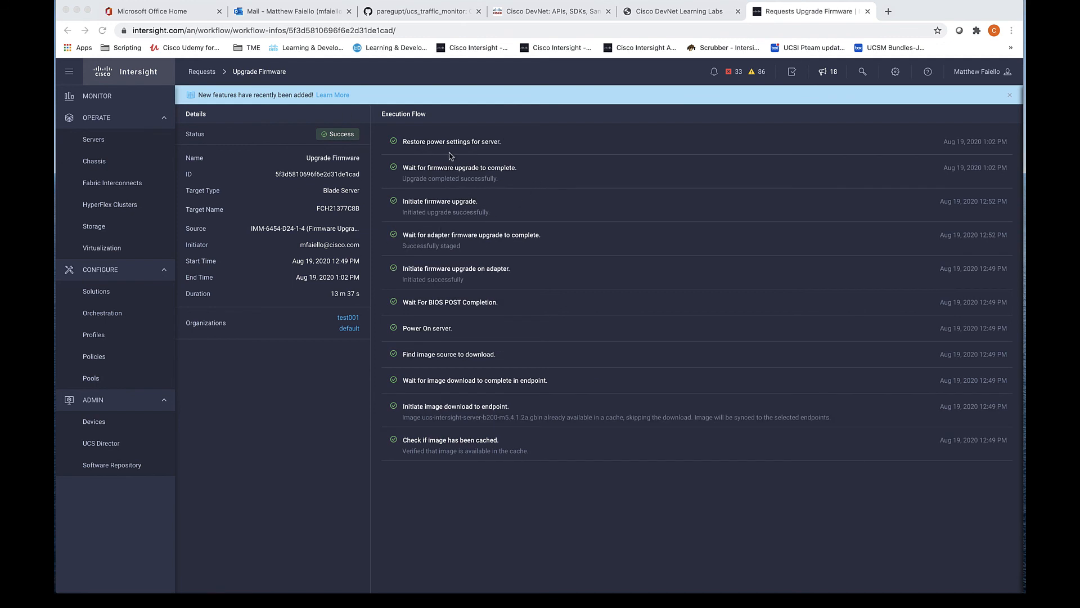
pyautogui.moveTo(413, 149)
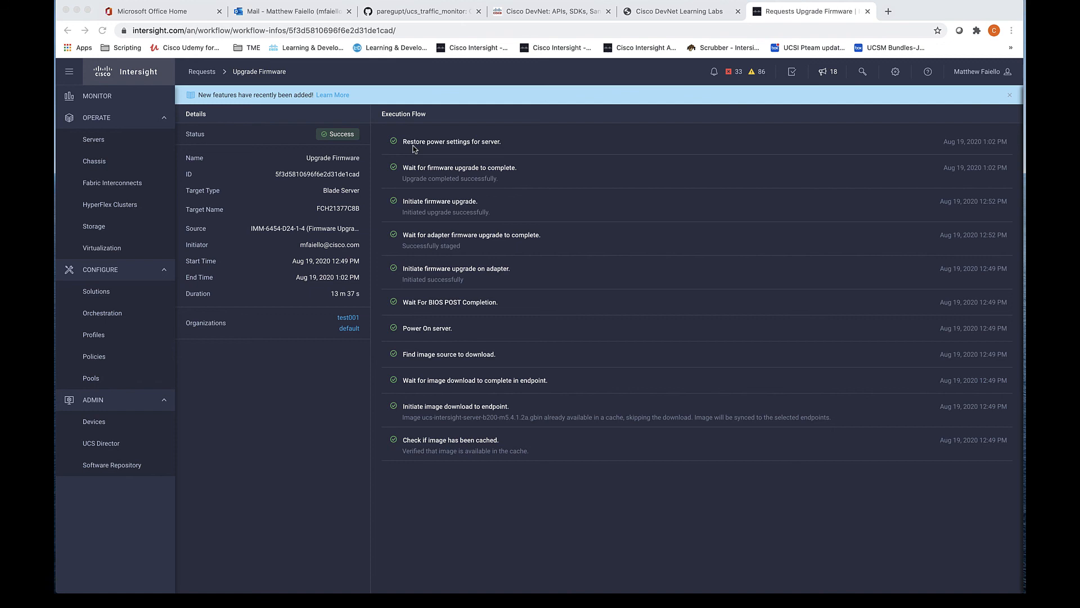
pyautogui.moveTo(794, 76)
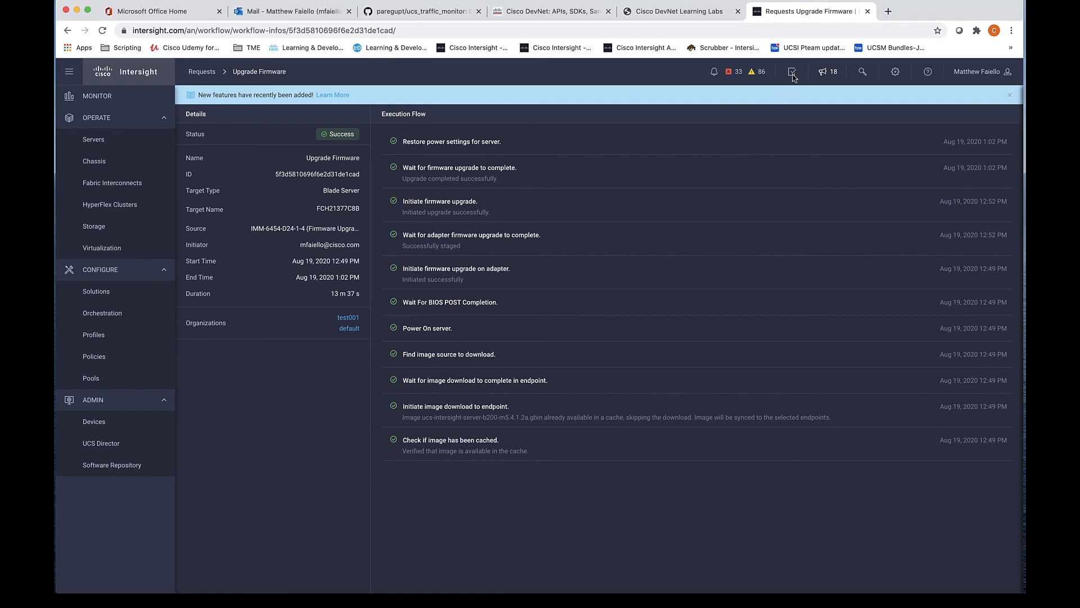
# - View completed requests confirming Upgrade Firmware success for D24-1-4, 1-5 and 1-7
pyautogui.click(792, 72)
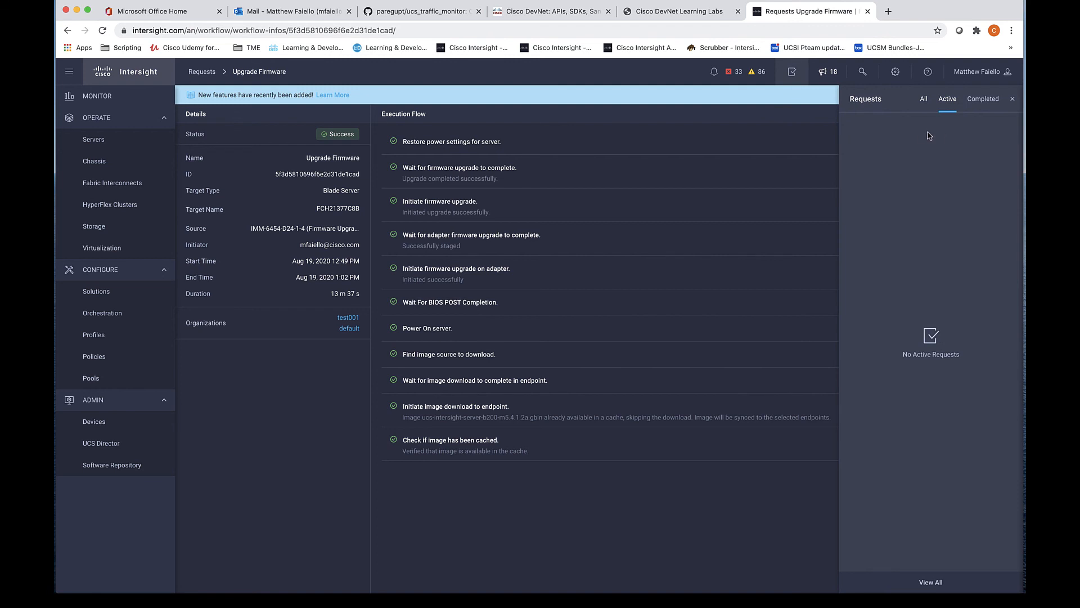
pyautogui.moveTo(983, 99)
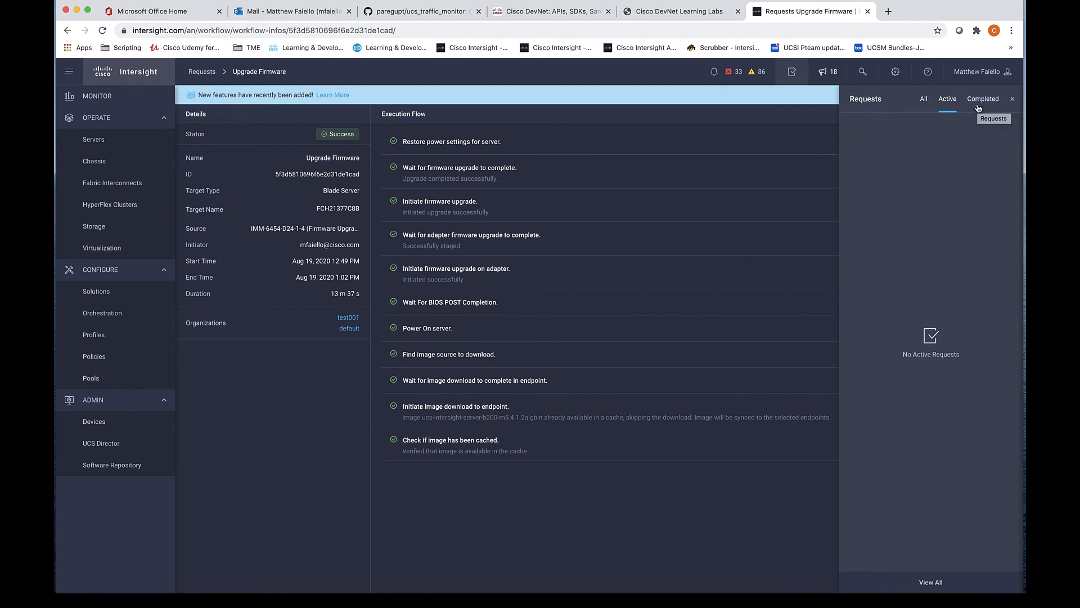
pyautogui.click(983, 98)
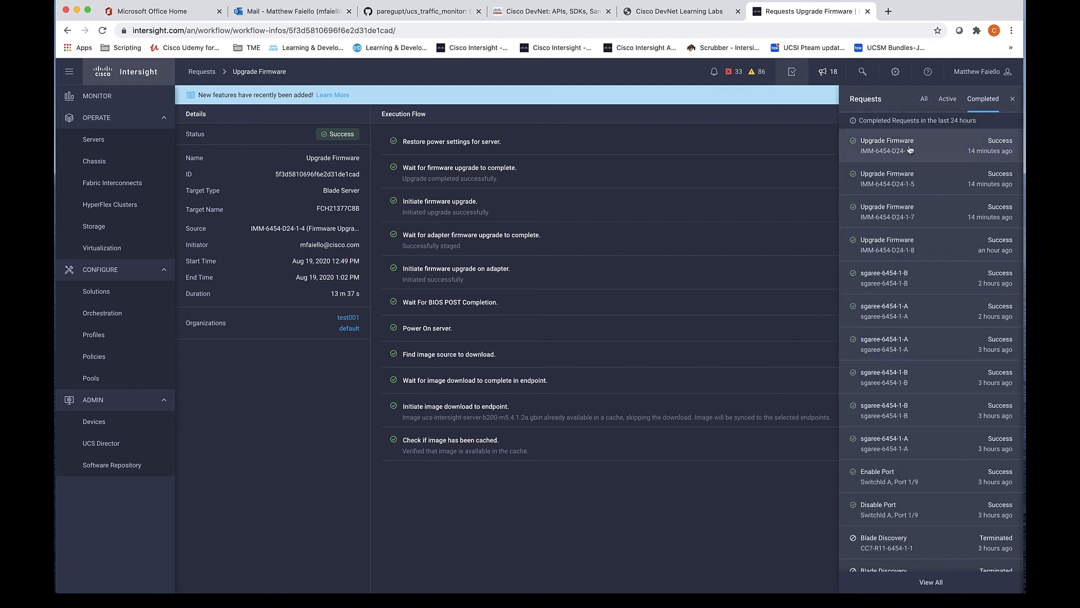
pyautogui.moveTo(918, 181)
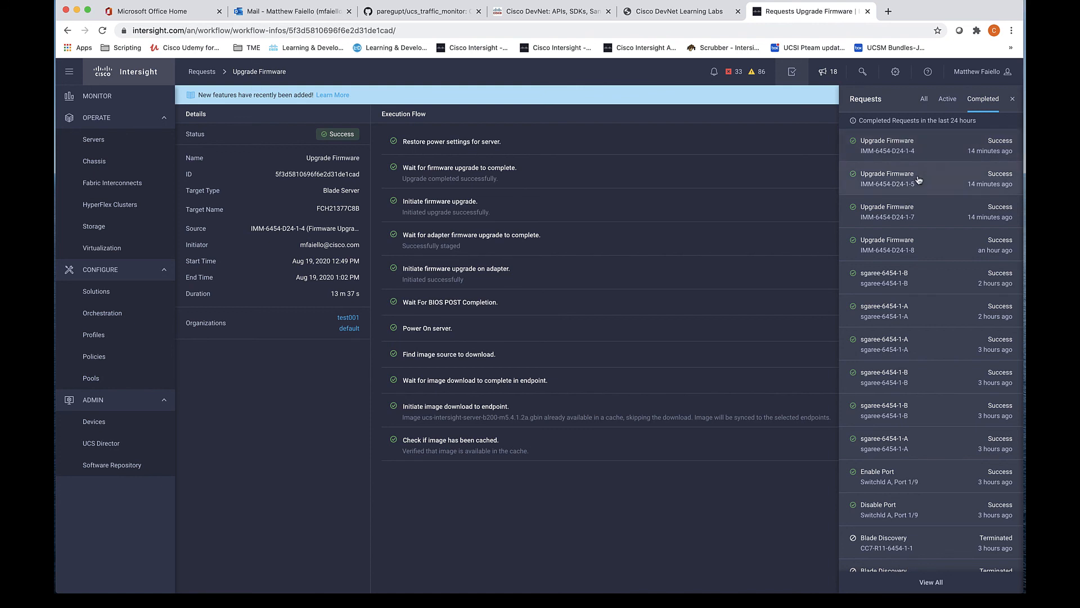
pyautogui.moveTo(934, 211)
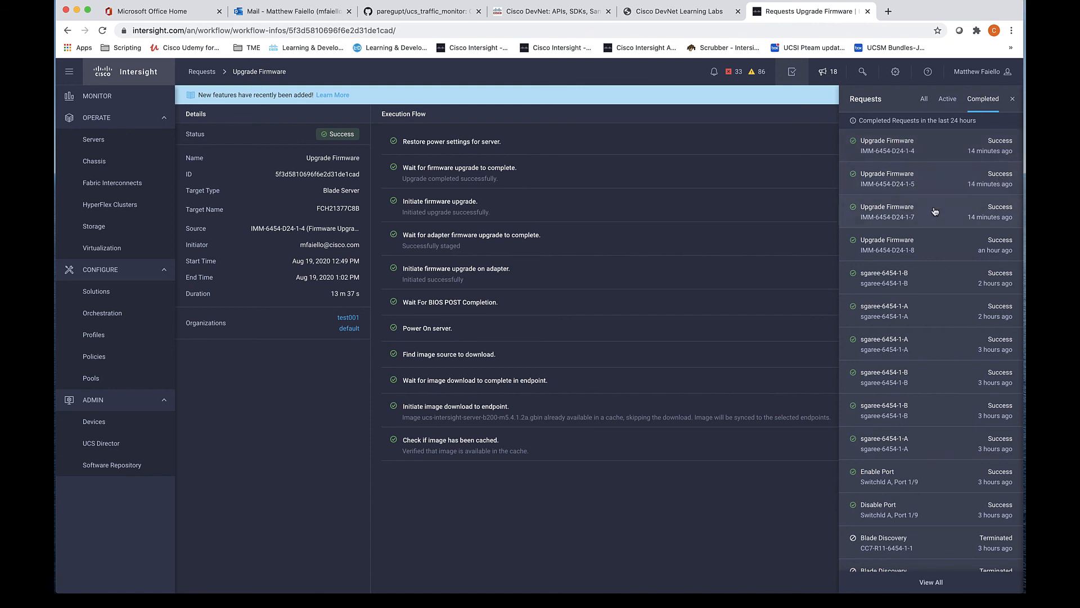
pyautogui.moveTo(930, 221)
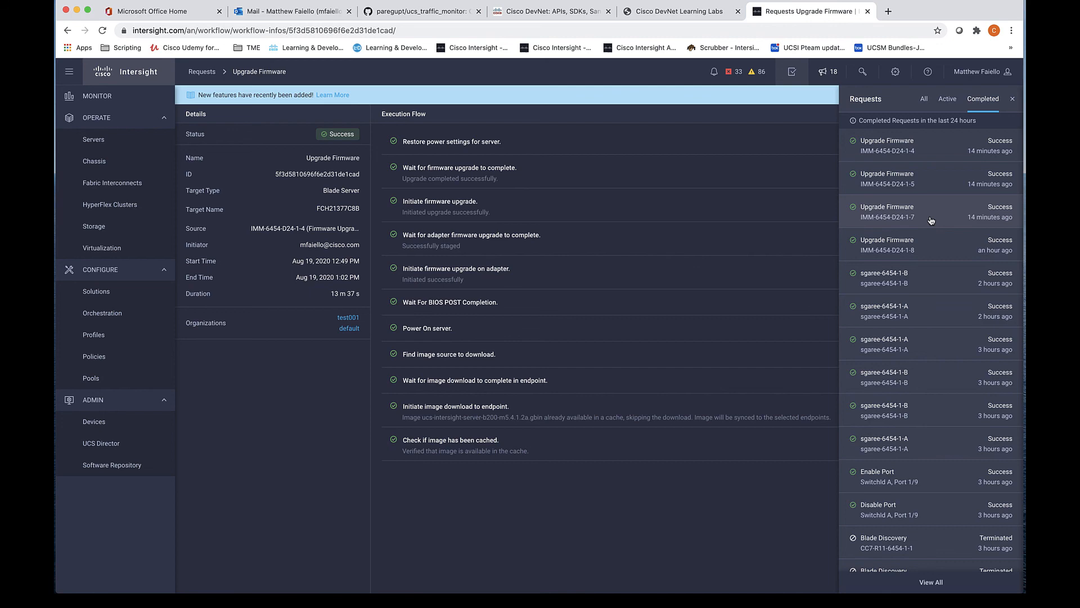